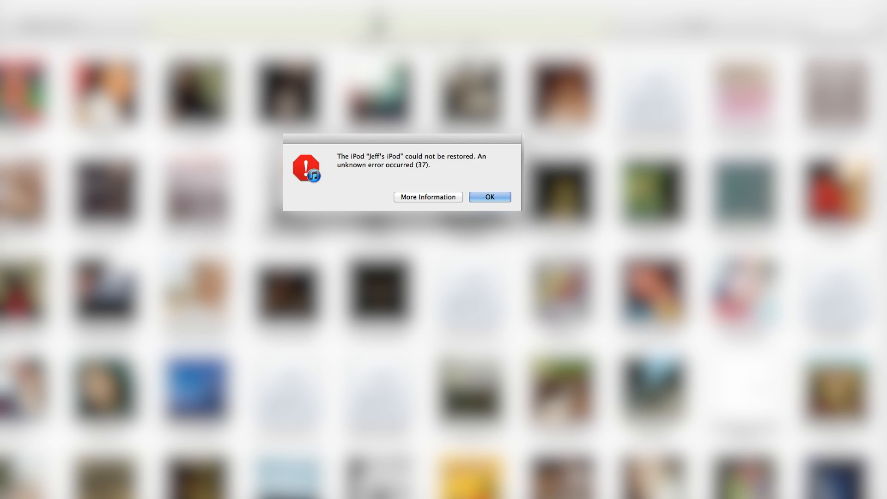
# - Dismiss the restore error 37 alert and the recovery mode notice
pyautogui.click(489, 197)
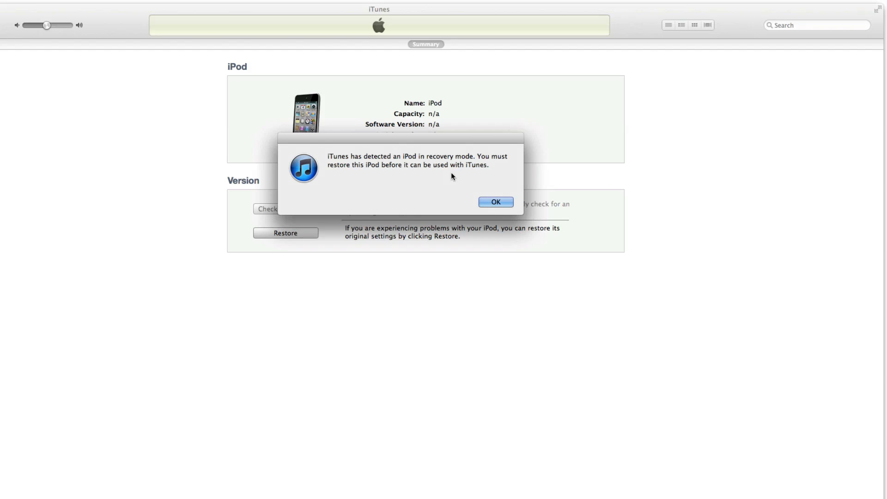
pyautogui.moveTo(416, 167)
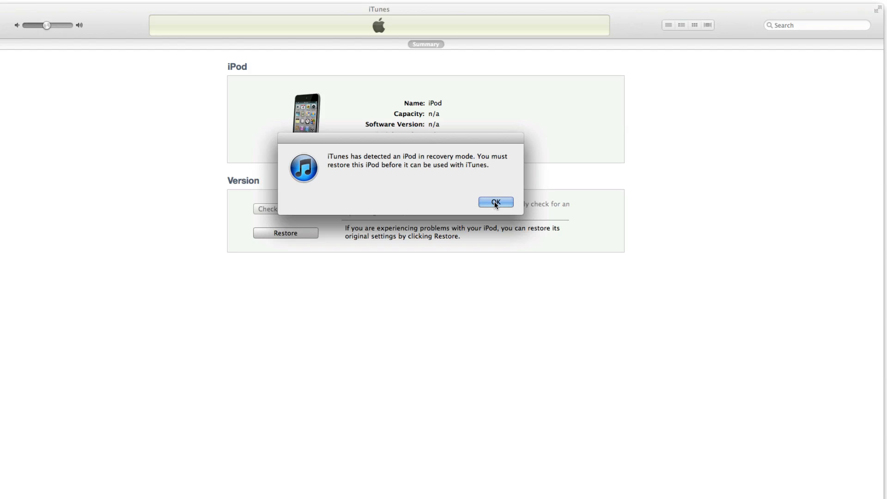
pyautogui.click(496, 202)
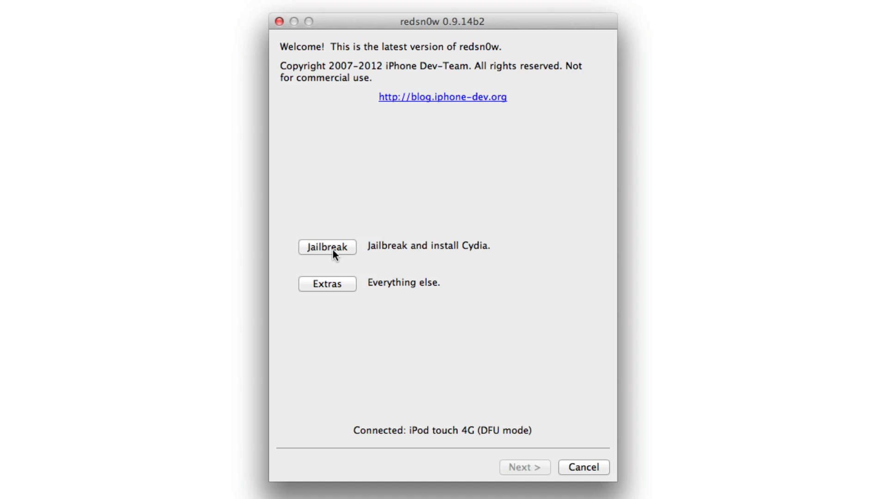
# - Start the redsn0w jailbreak with Cydia install on the iPod touch
pyautogui.click(327, 248)
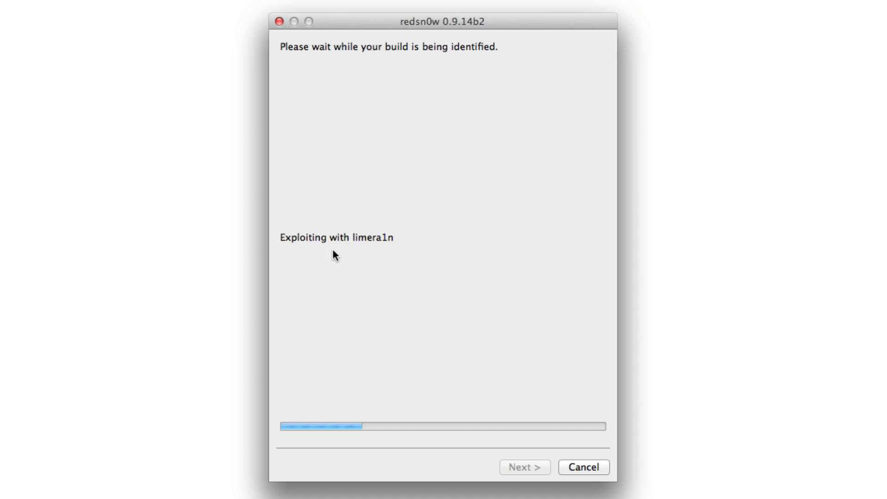